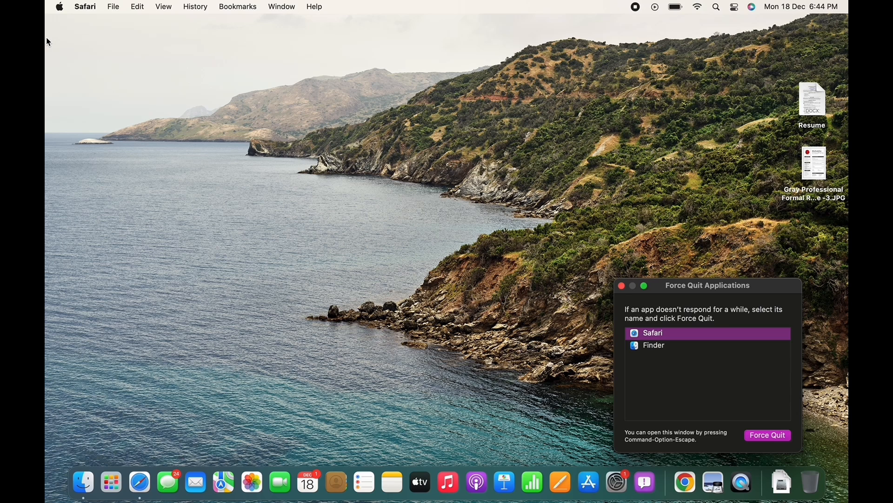
Force quit Safari and confirm, leaving only Finder in the running-apps list
left_click(767, 434)
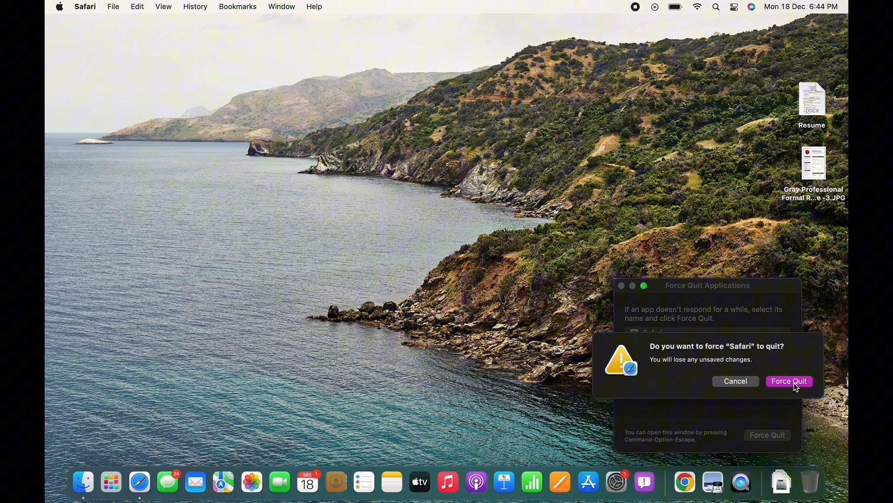
left_click(789, 381)
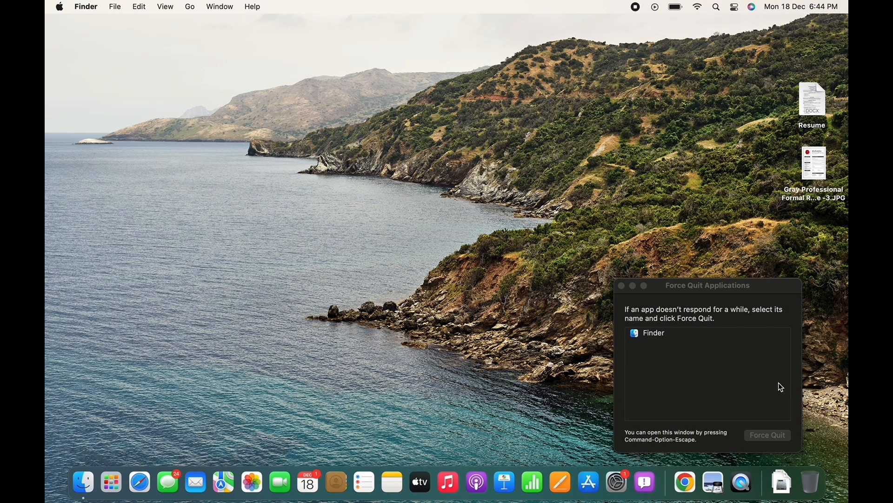
mouse_move(514, 374)
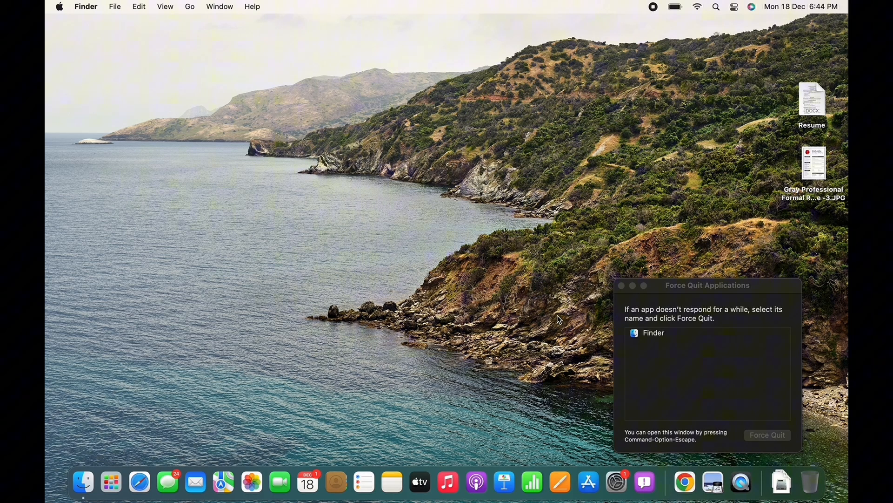
Close Force Quit Applications, view the Bluetooth pane in System Preferences, then close it
left_click(813, 161)
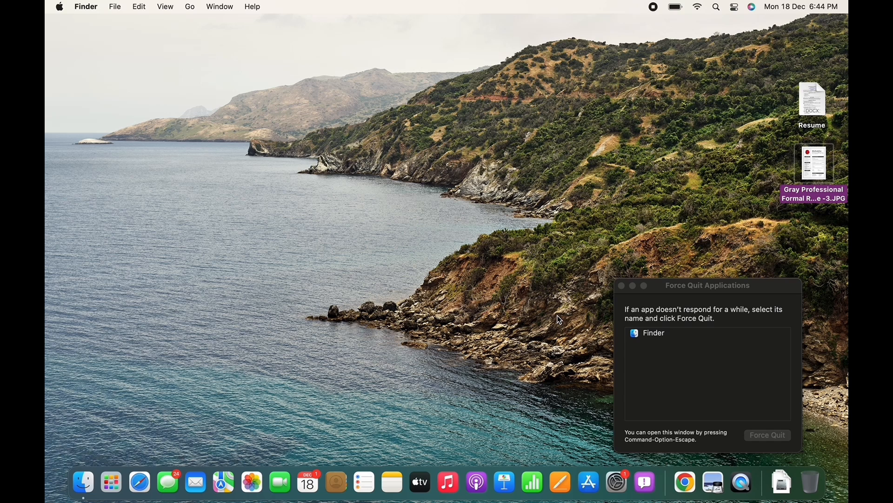
mouse_move(610, 298)
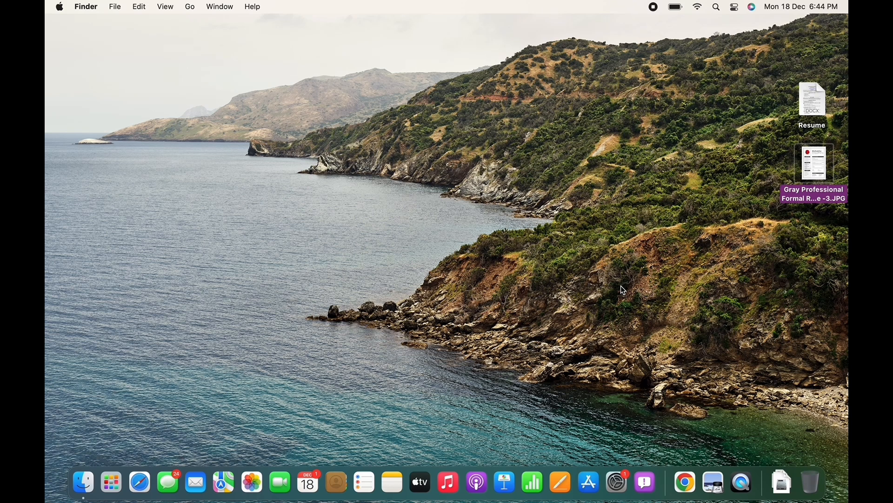
left_click(615, 481)
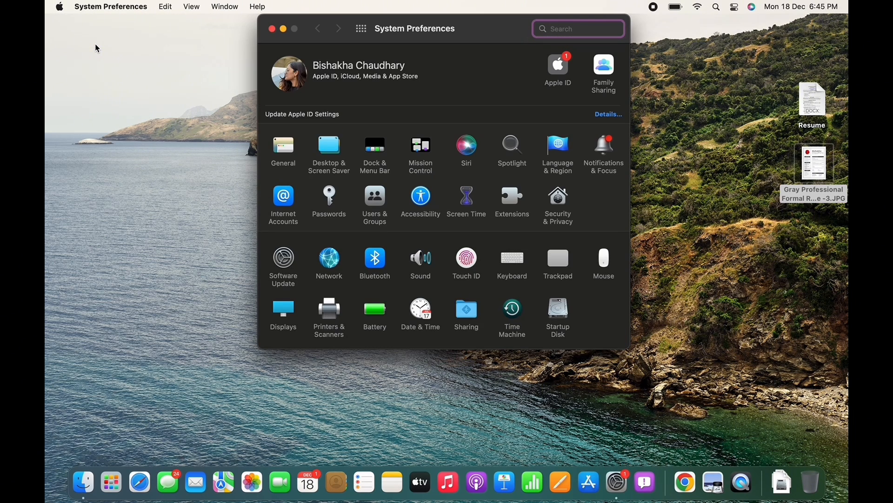
left_click(374, 260)
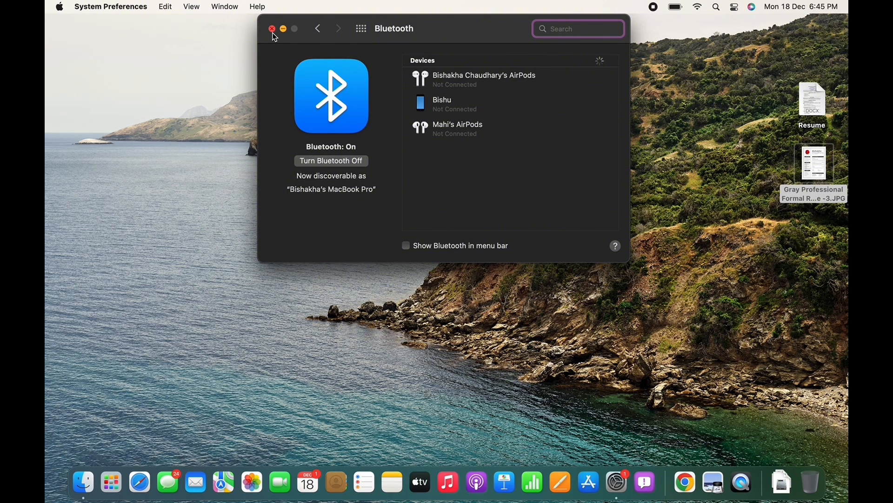
left_click(273, 29)
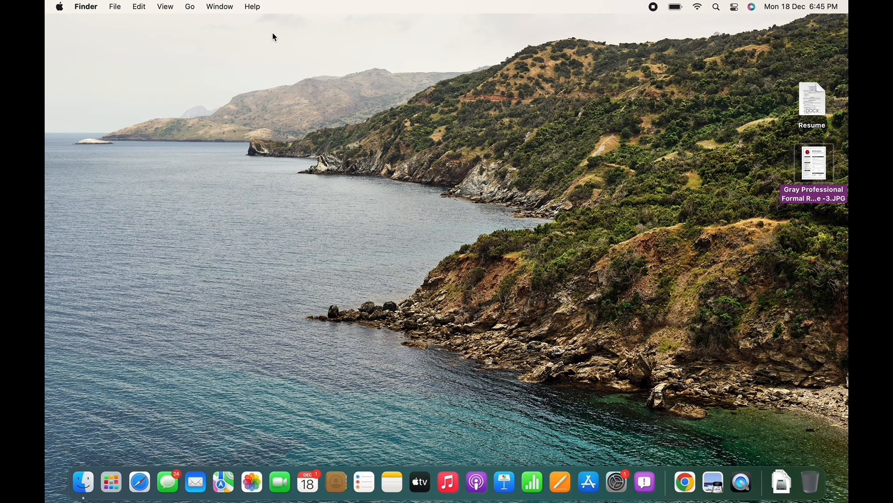
mouse_move(276, 62)
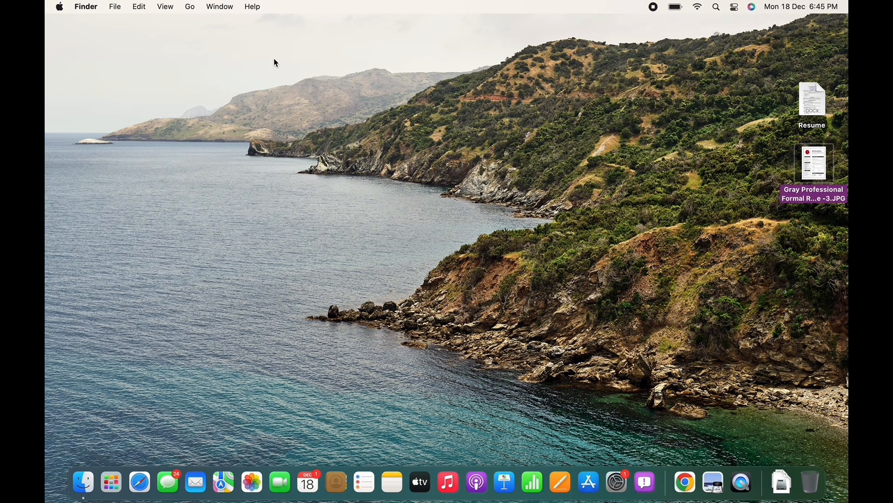
mouse_move(459, 230)
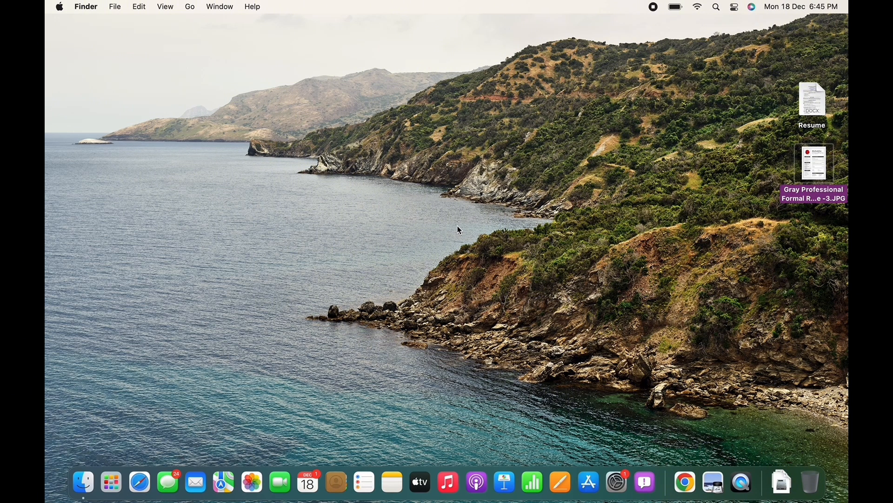
mouse_move(273, 47)
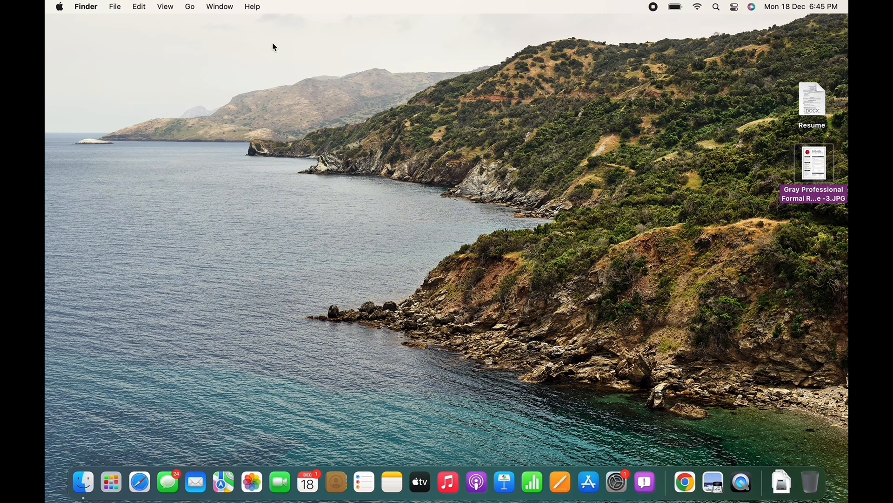
mouse_move(459, 230)
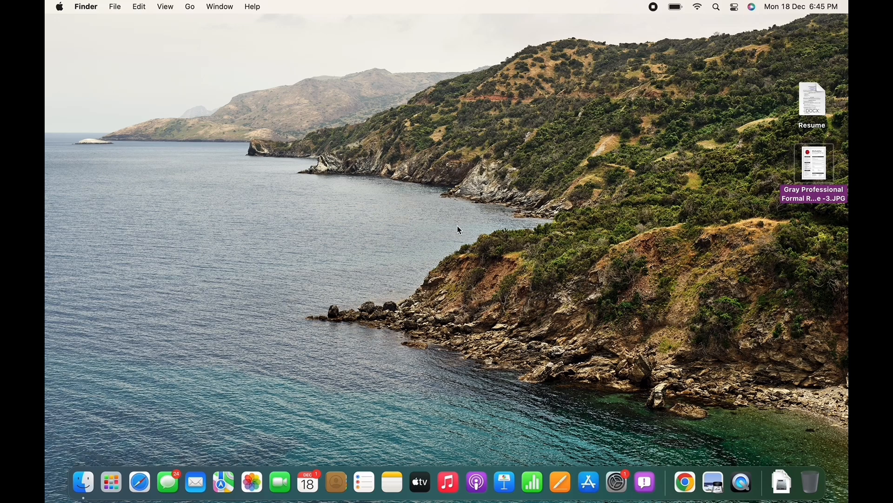